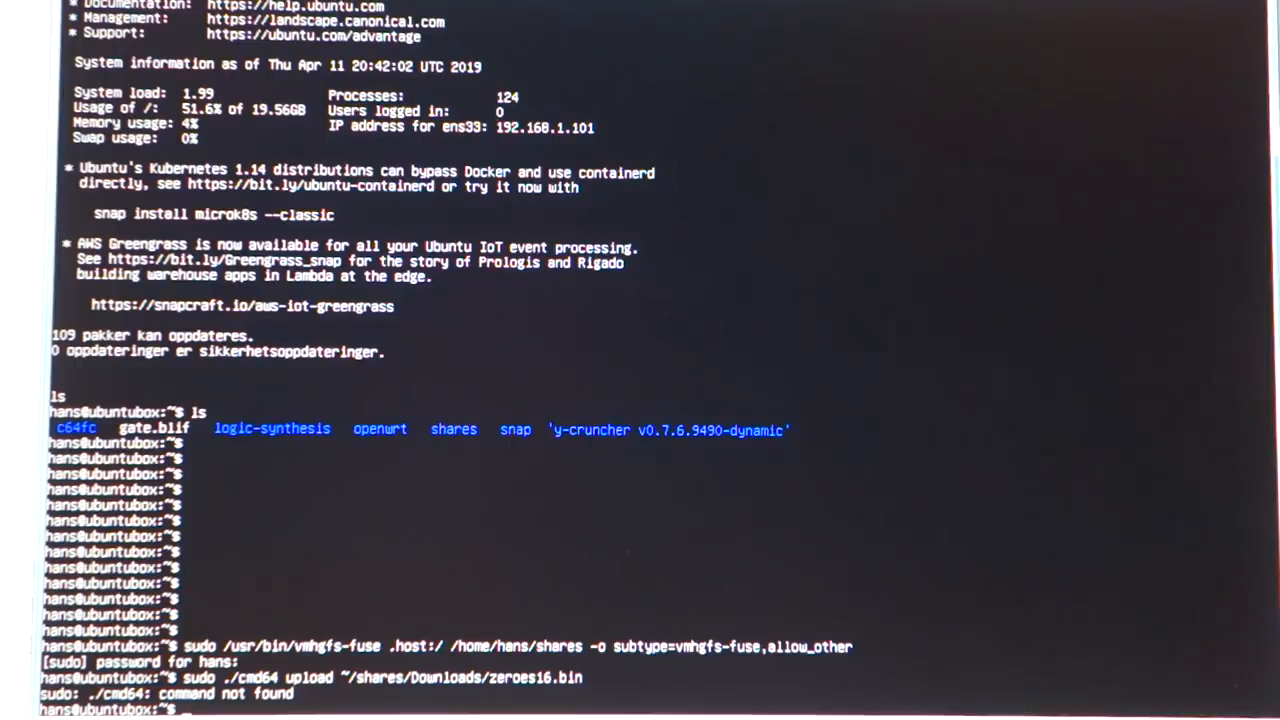
- Upload ~/shares/Downloads/zeroes16.bin to the cartridge with cmd64 and let it reset
type("sudo ./c64fc/cmd64 upload ~/shares/Downloads/zeroes16.bin")
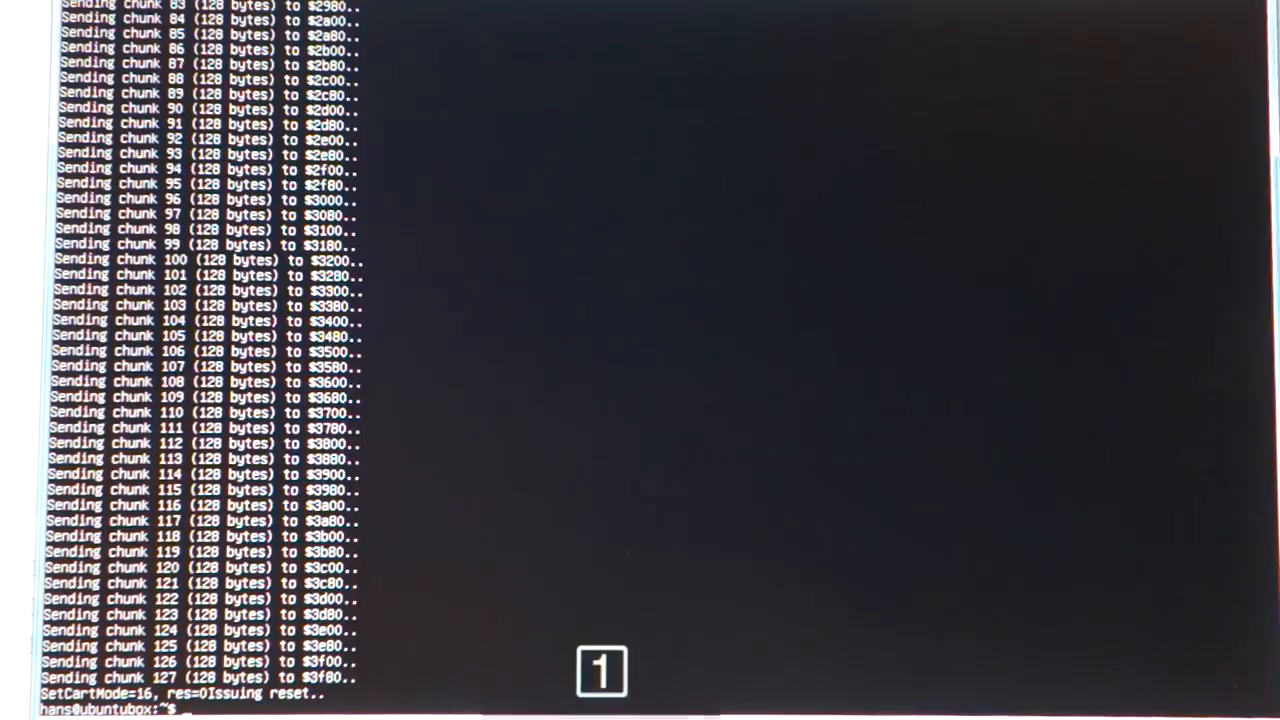
left_click(20, 710)
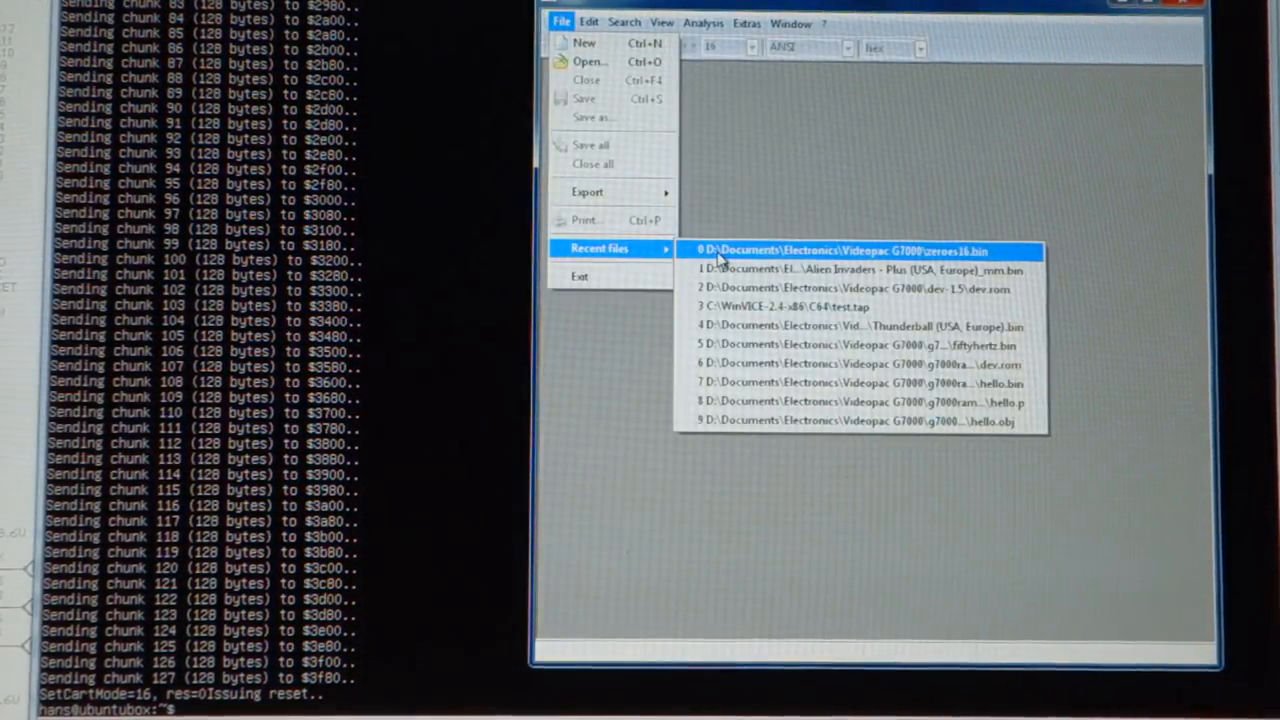
- Load zeroes16.bin from HxD's recent files and confirm it is all zero bytes
left_click(844, 250)
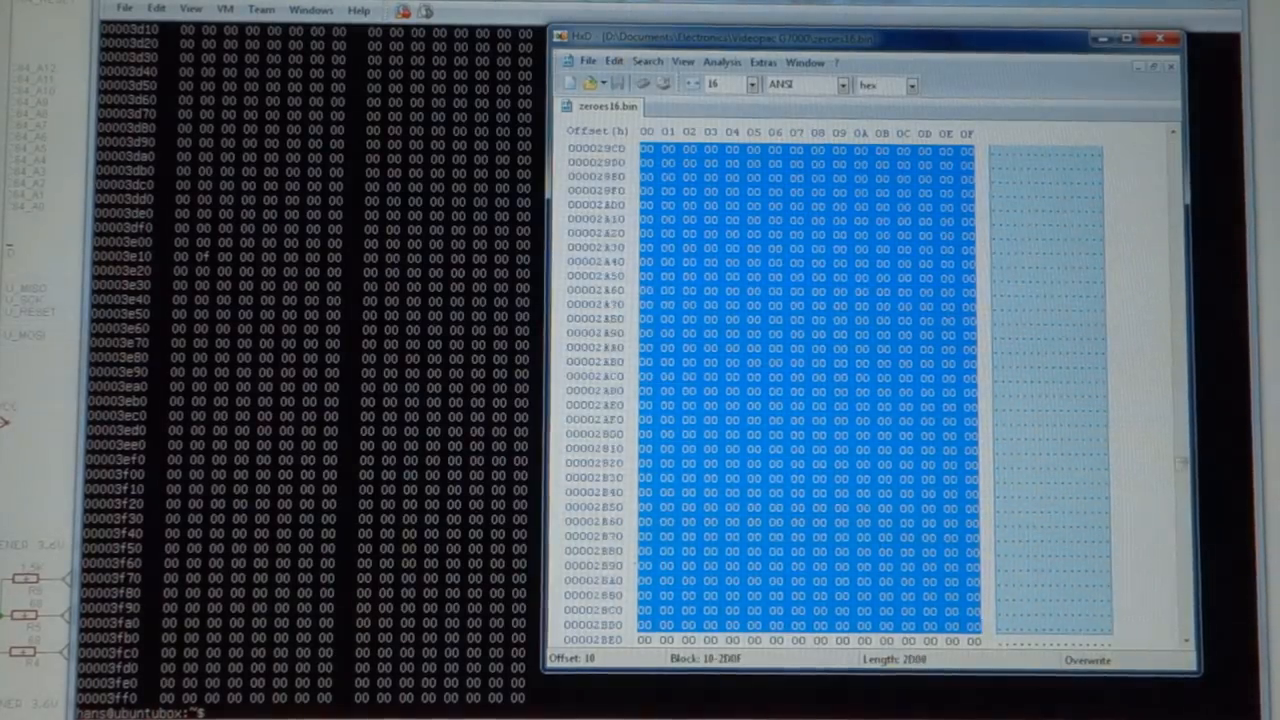
scroll("down", 3)
type("sudo ./c64fc/Software/cmd64/cmd64 upload ~/shares/Downloads/zeroes16.bin")
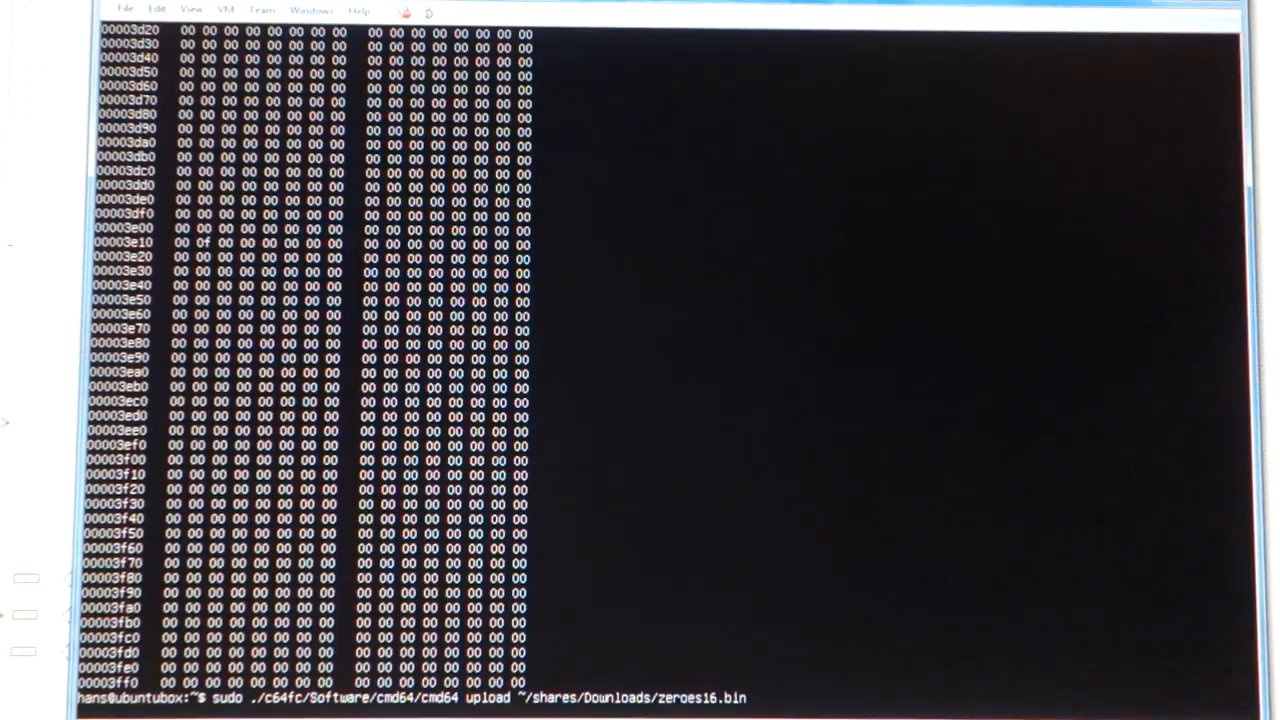
- Re-upload zeroes16.bin, then run cmd64 hexdump through more and page the zero-filled dump
key("Return")
type("sudo ./c64fc/Software/cmd64/cmd64 hexdump|more")
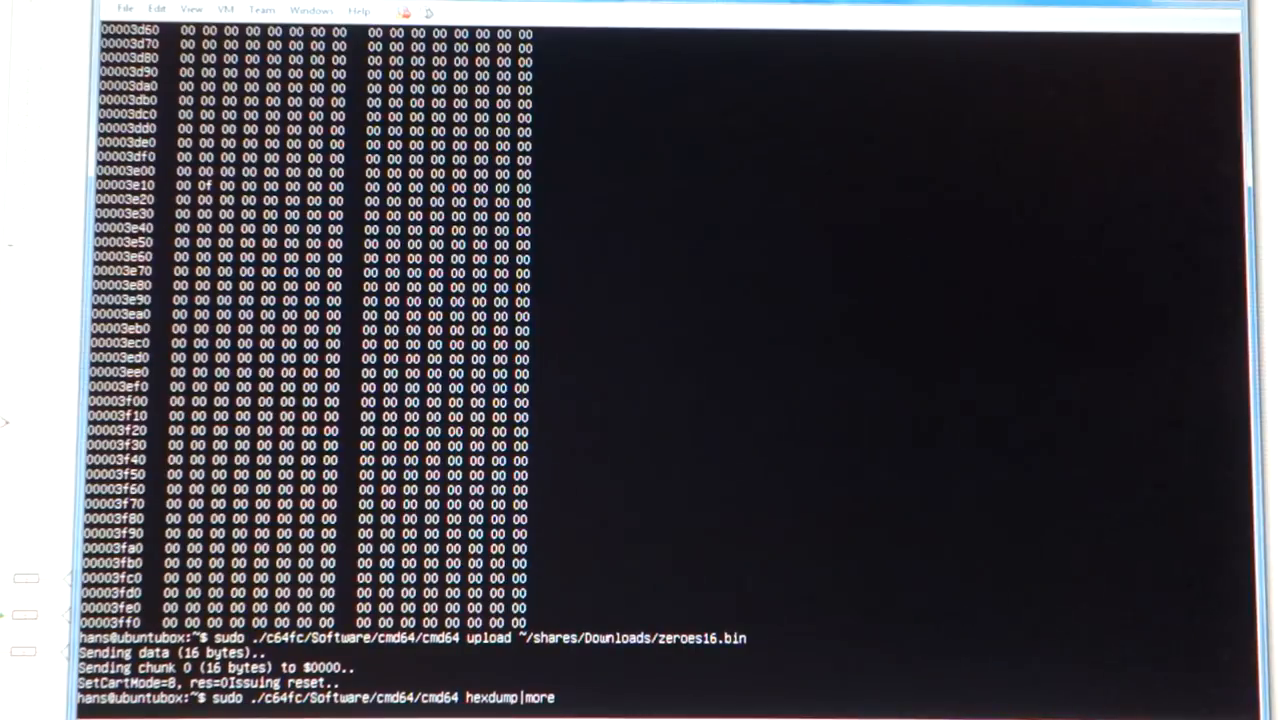
key("Return")
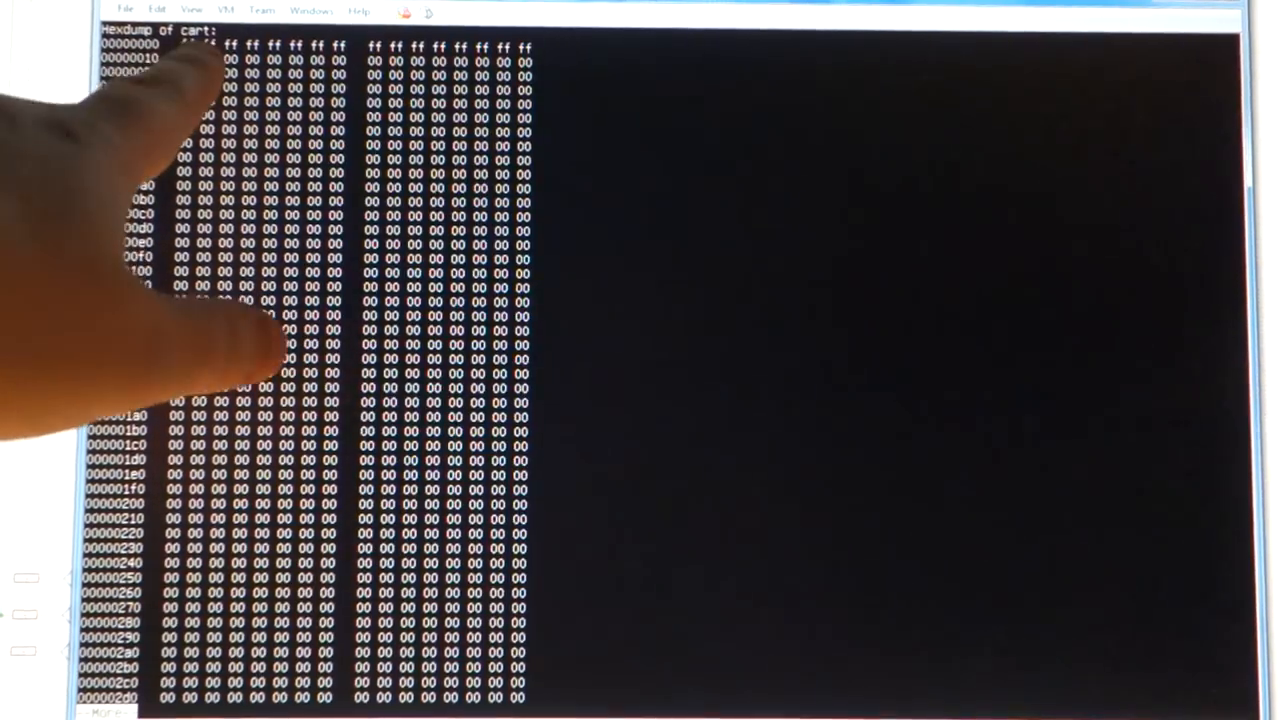
scroll("down", 3)
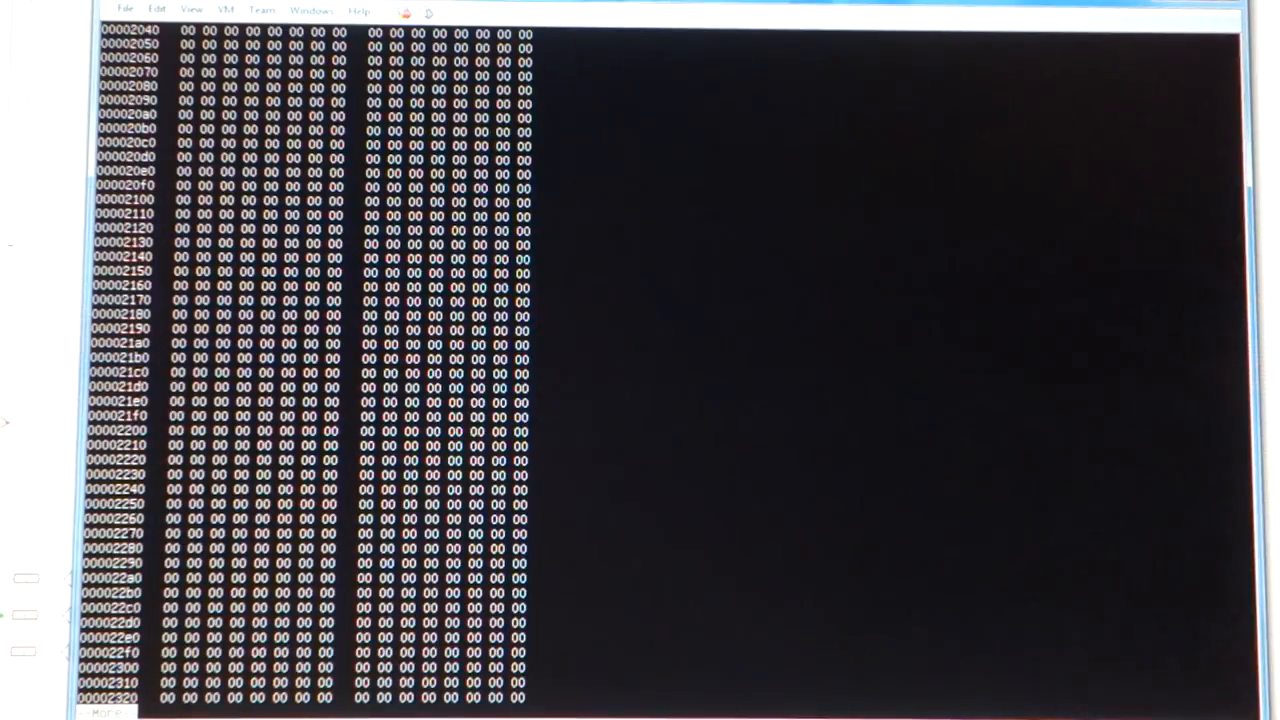
scroll("down", 3)
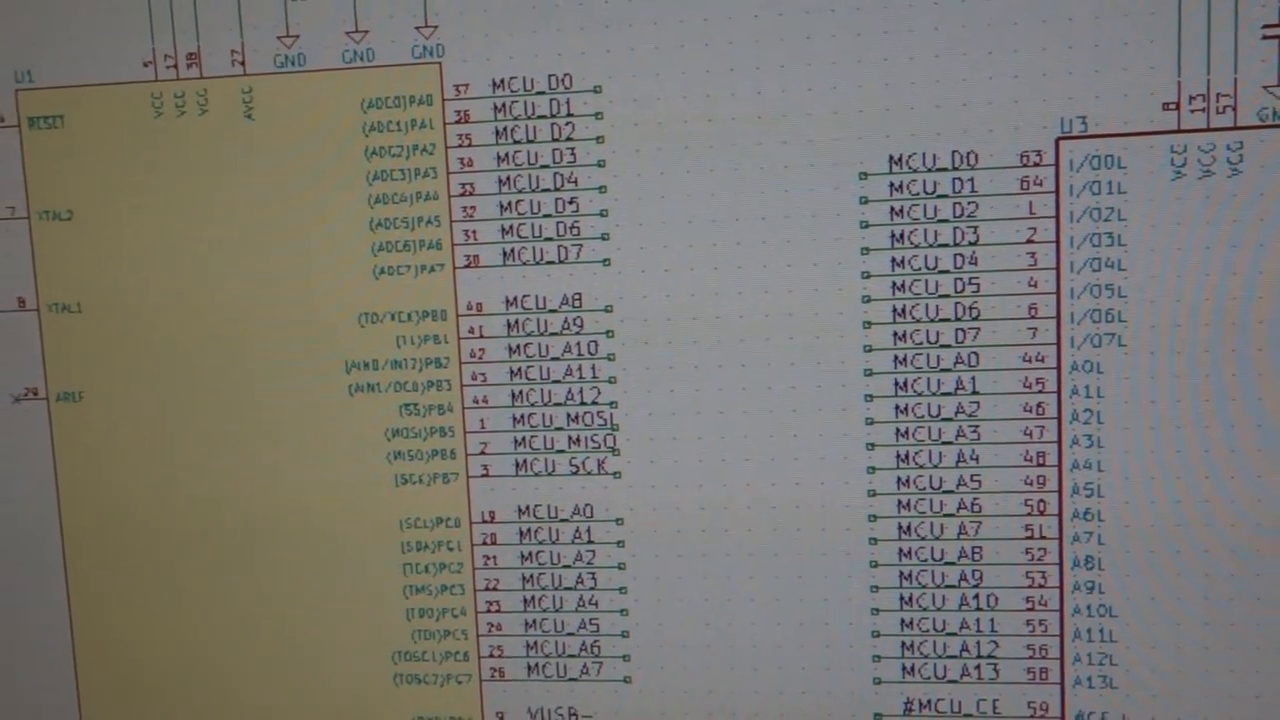
scroll("down", 3)
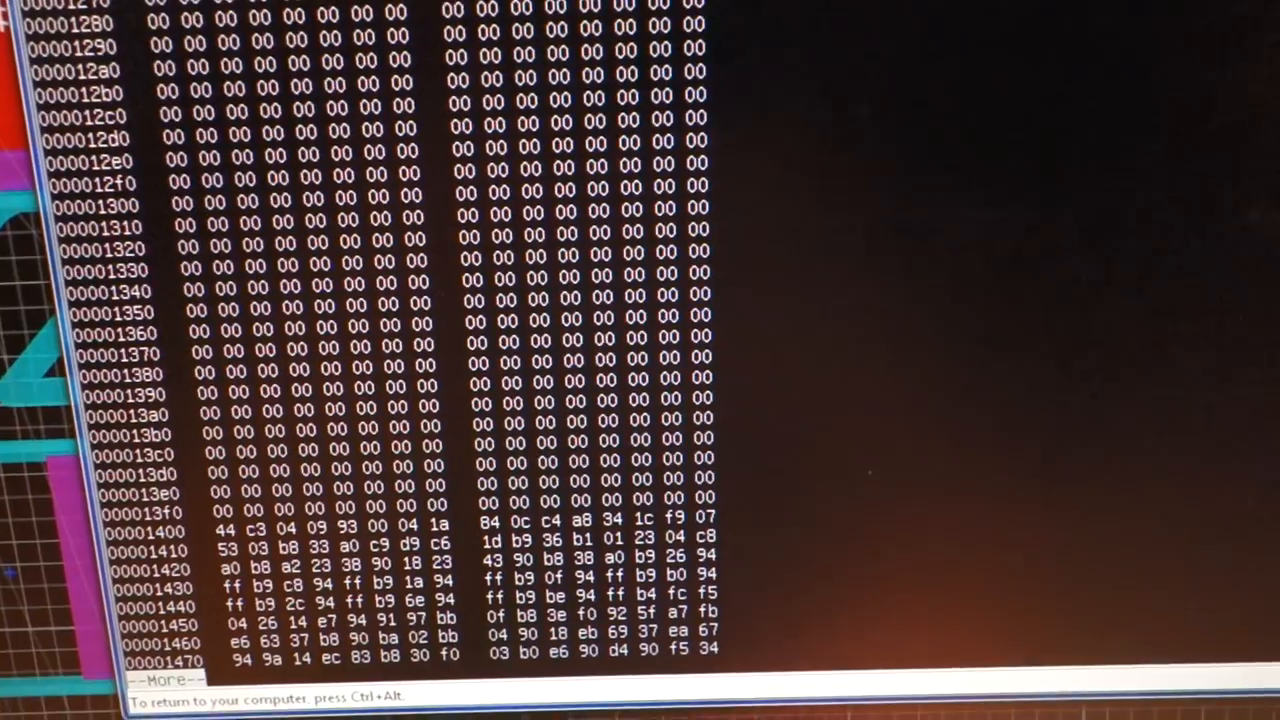
- Advance the hexdump pager past $3400 where the data returns to zeros
key("space")
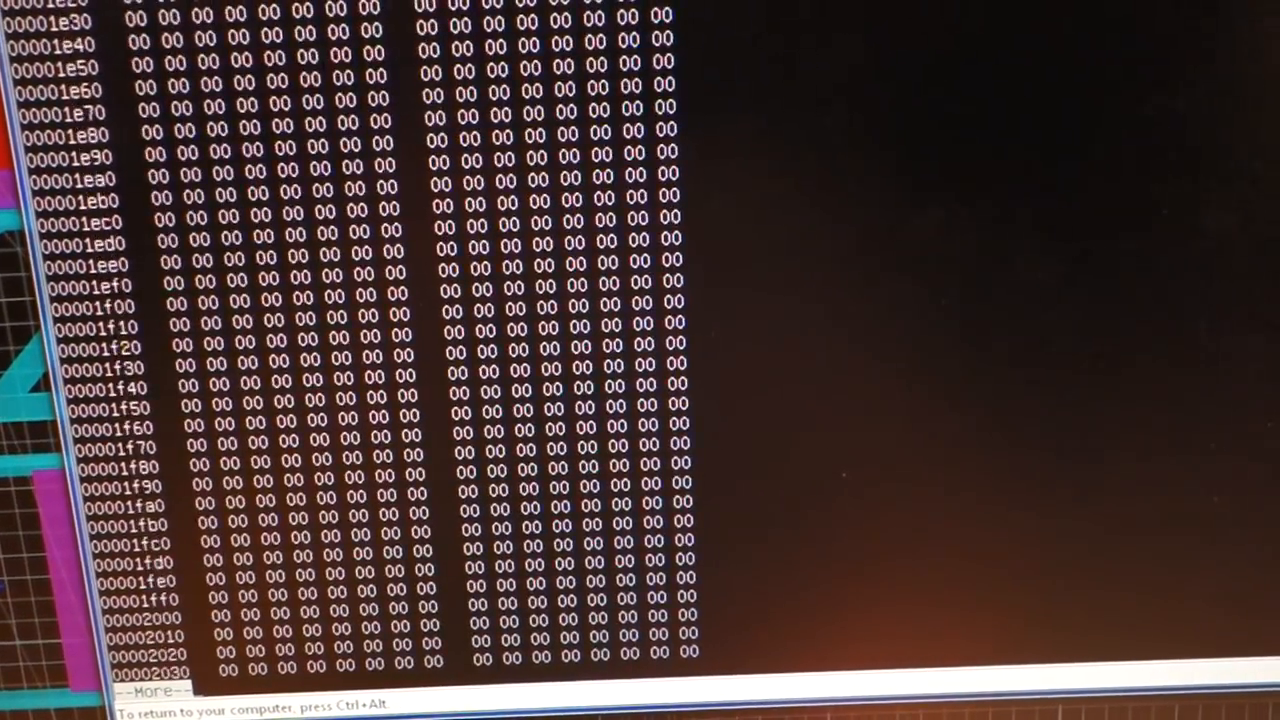
key("space")
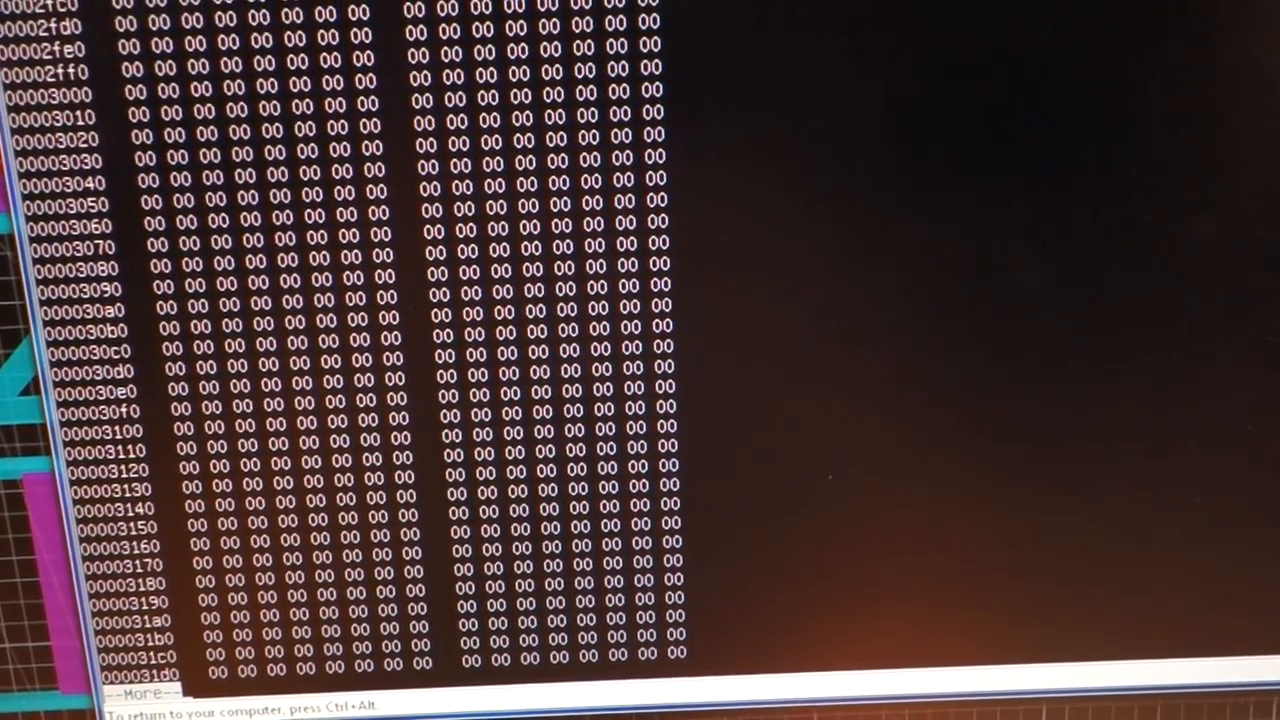
scroll("down", 3)
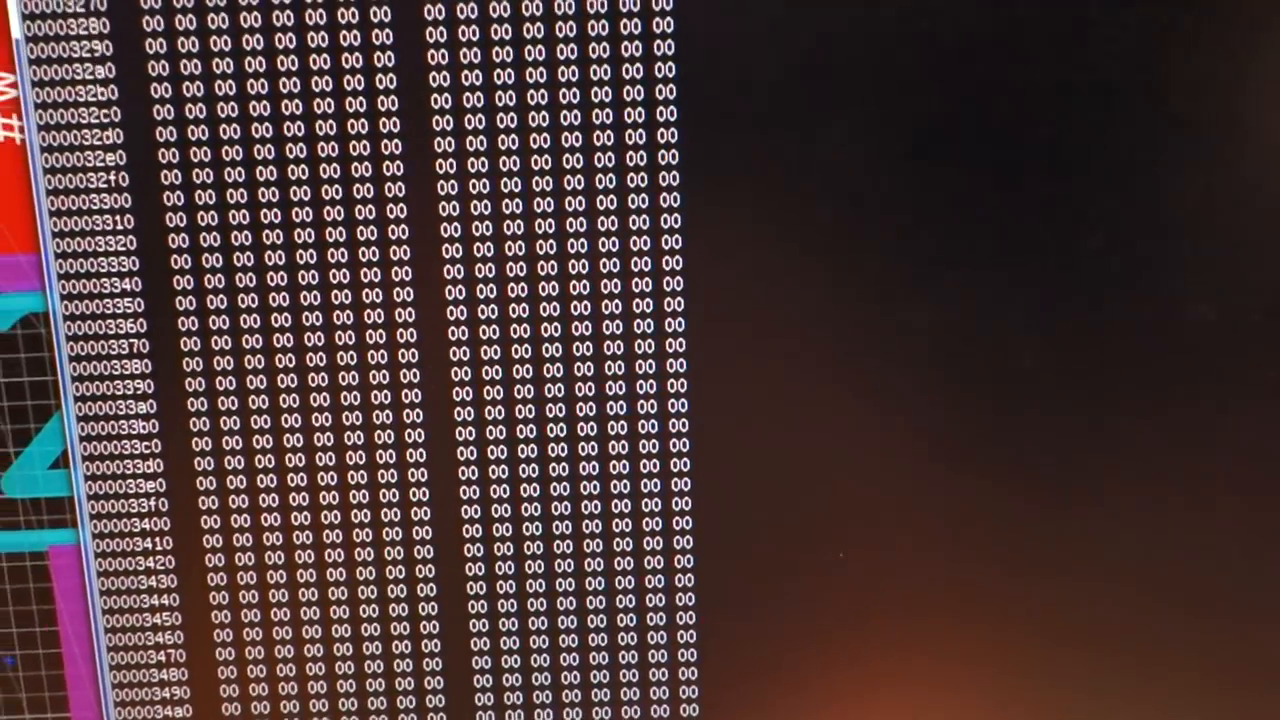